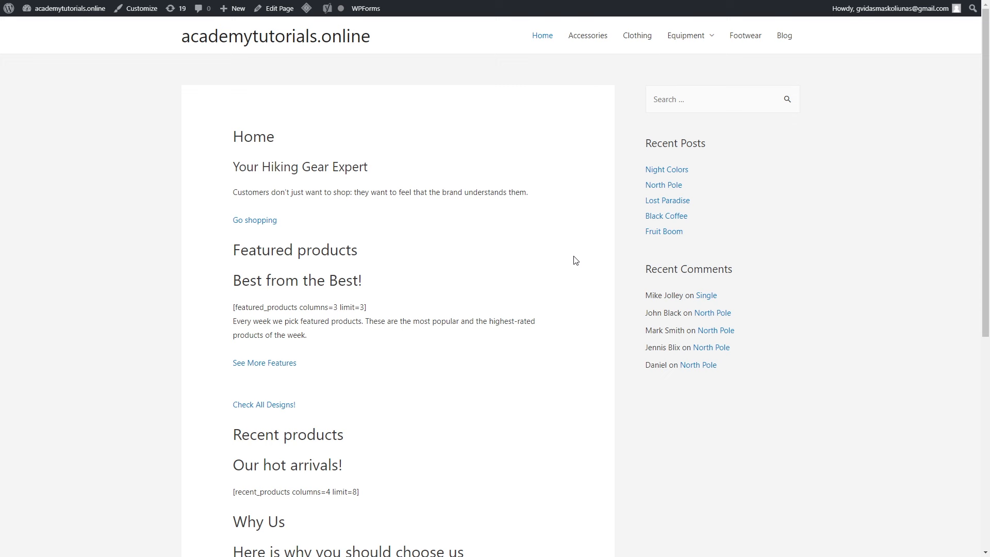
{"action": "mouse_move", "coordinate": [505, 141]}
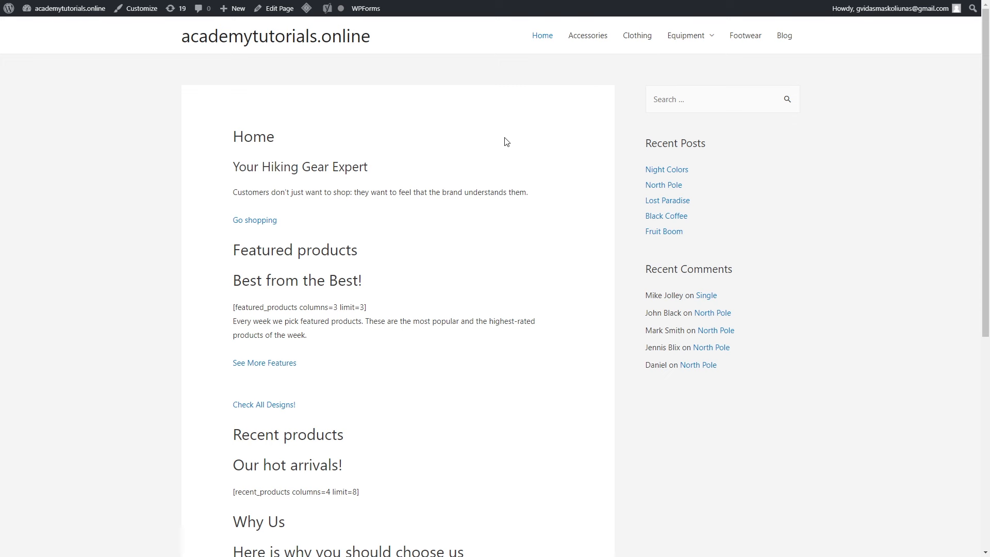
{"action": "mouse_move", "coordinate": [323, 371]}
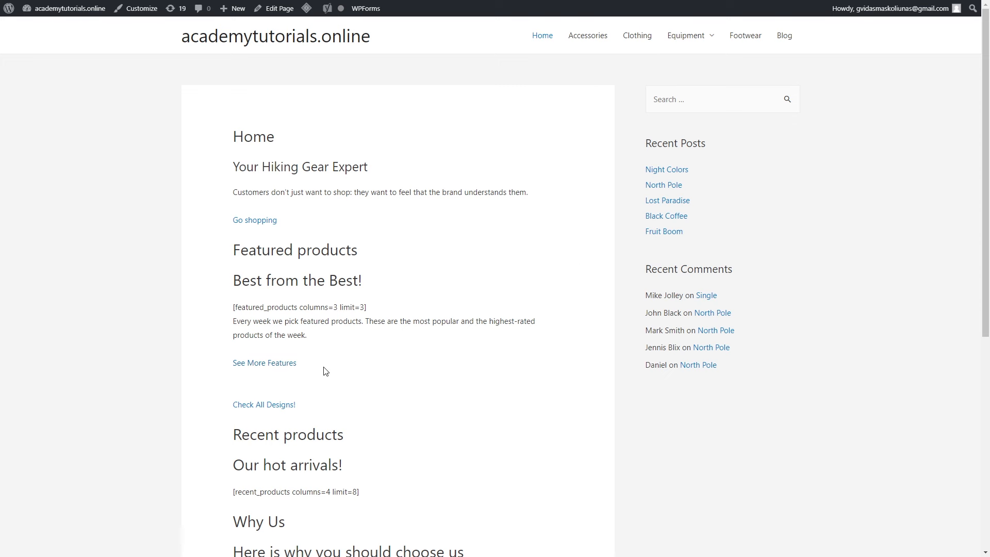
{"action": "mouse_move", "coordinate": [384, 364]}
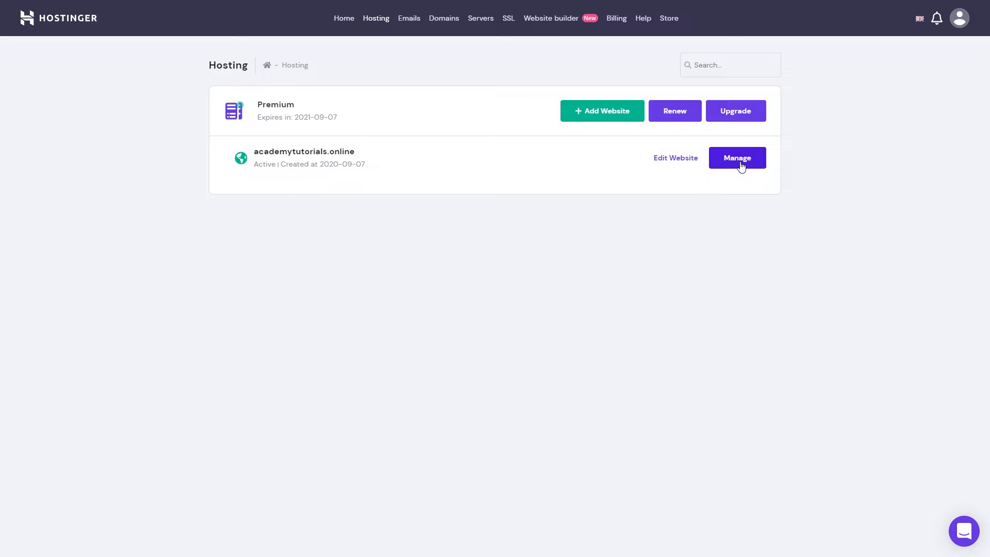
Open File Manager from the academytutorials.online hosting account's management page
{"action": "left_click", "coordinate": [737, 158]}
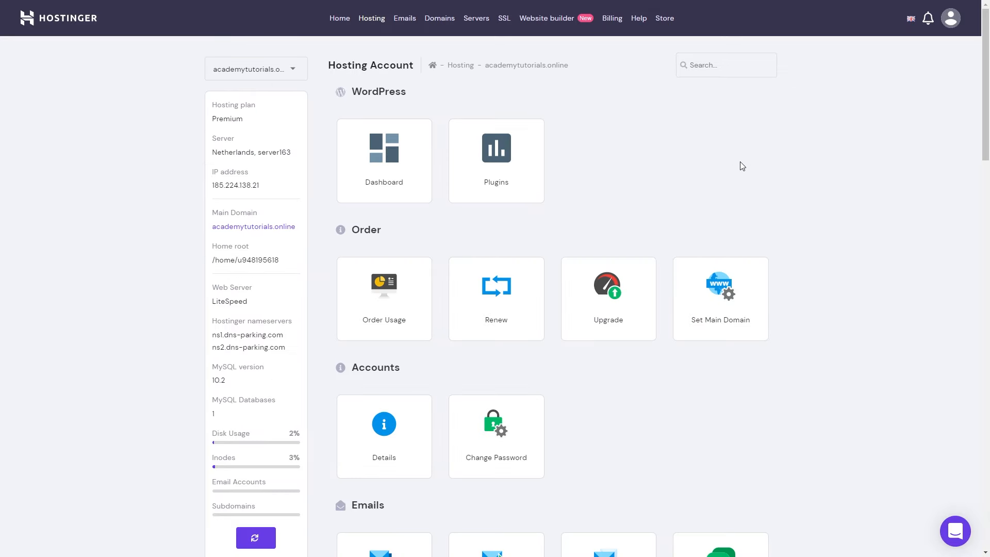
{"action": "scroll", "scroll_direction": "down", "scroll_amount": 3}
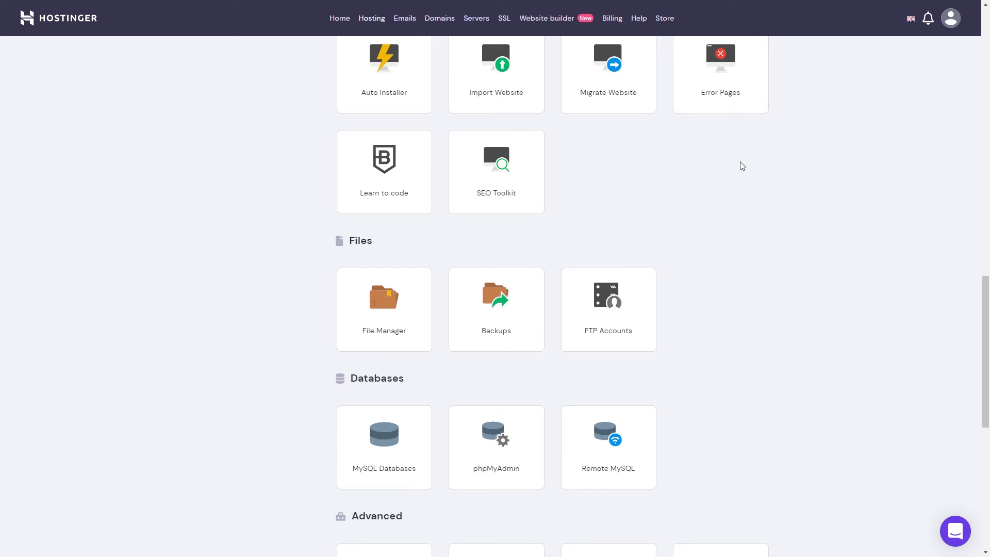
{"action": "mouse_move", "coordinate": [410, 359]}
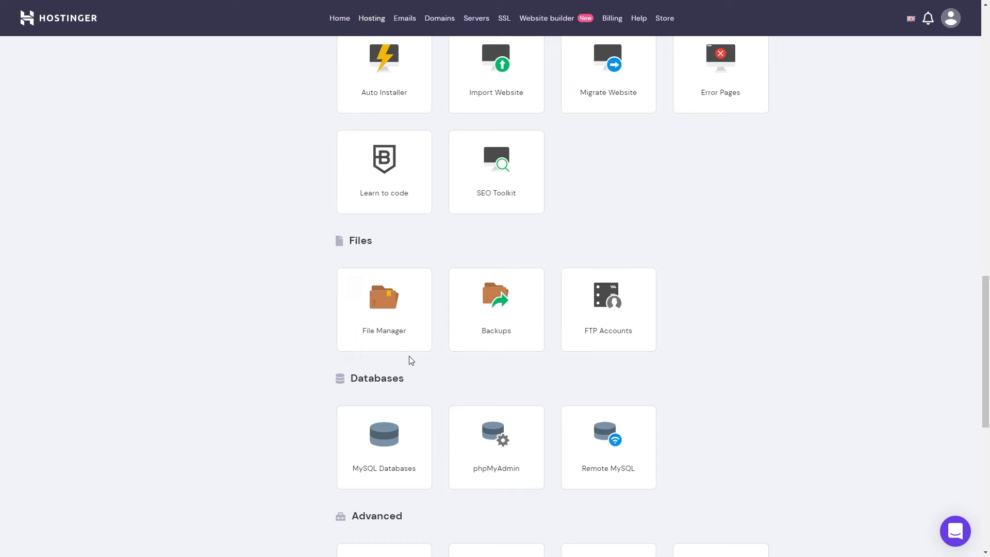
{"action": "left_click", "coordinate": [383, 309]}
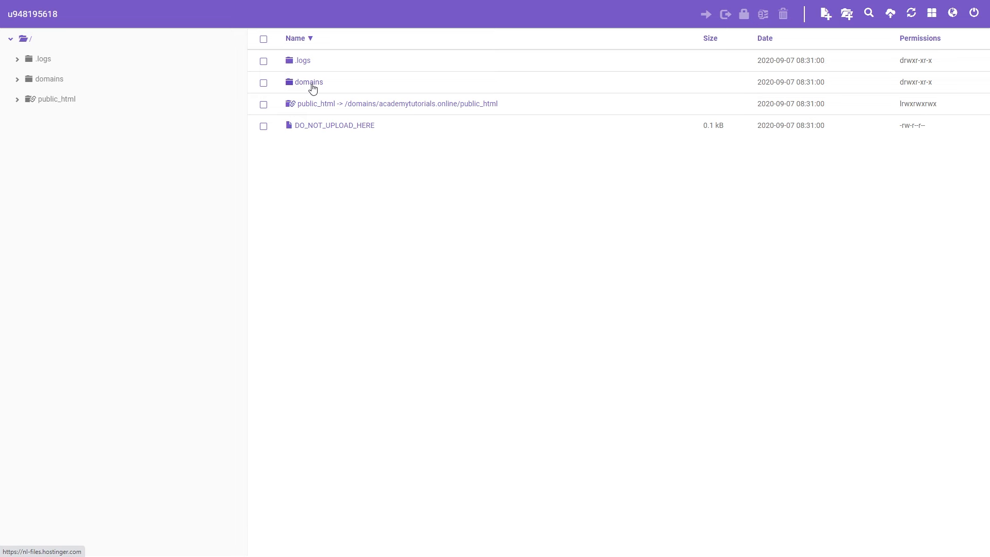
{"action": "mouse_move", "coordinate": [308, 82]}
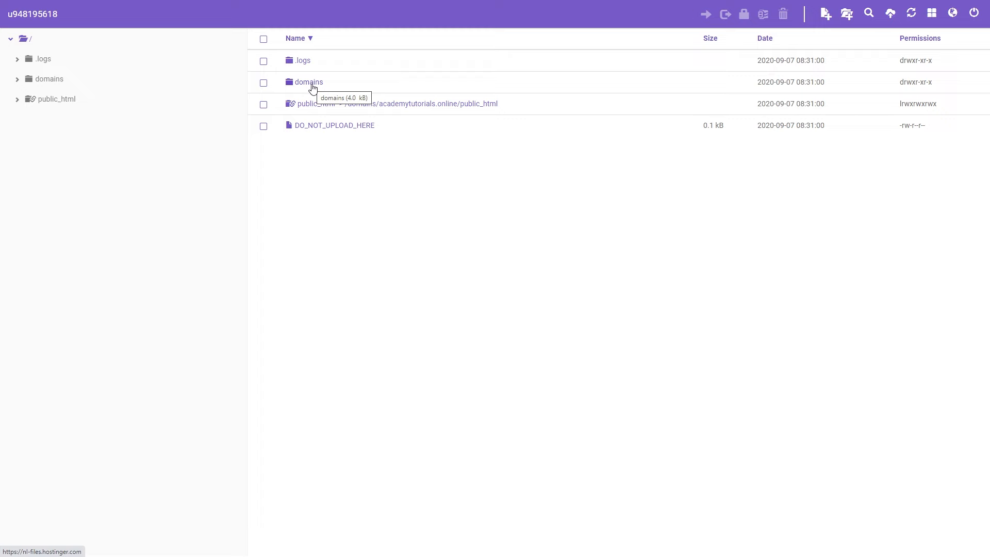
Open wp-config.php for editing from domains/academytutorials.online/public_html
{"action": "double_click", "coordinate": [309, 82]}
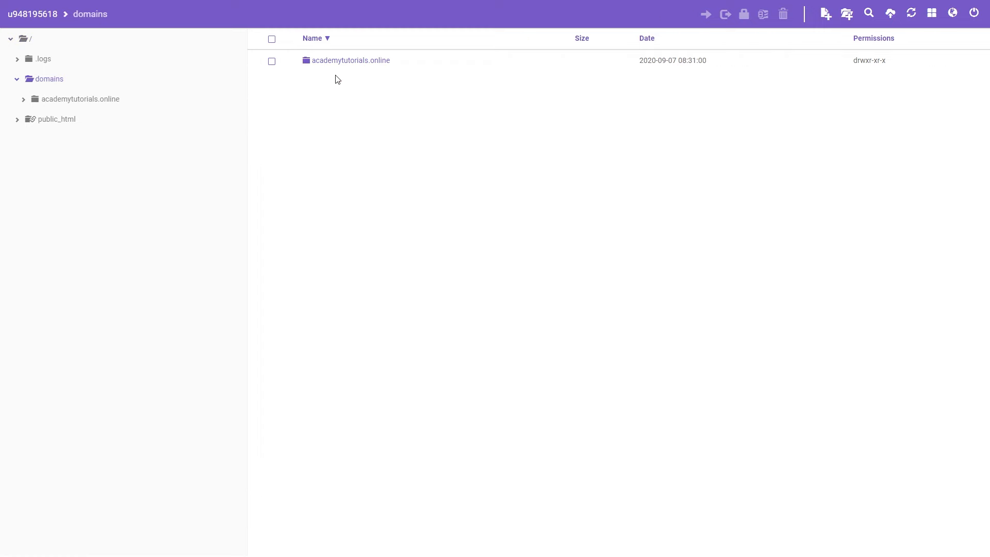
{"action": "mouse_move", "coordinate": [368, 66]}
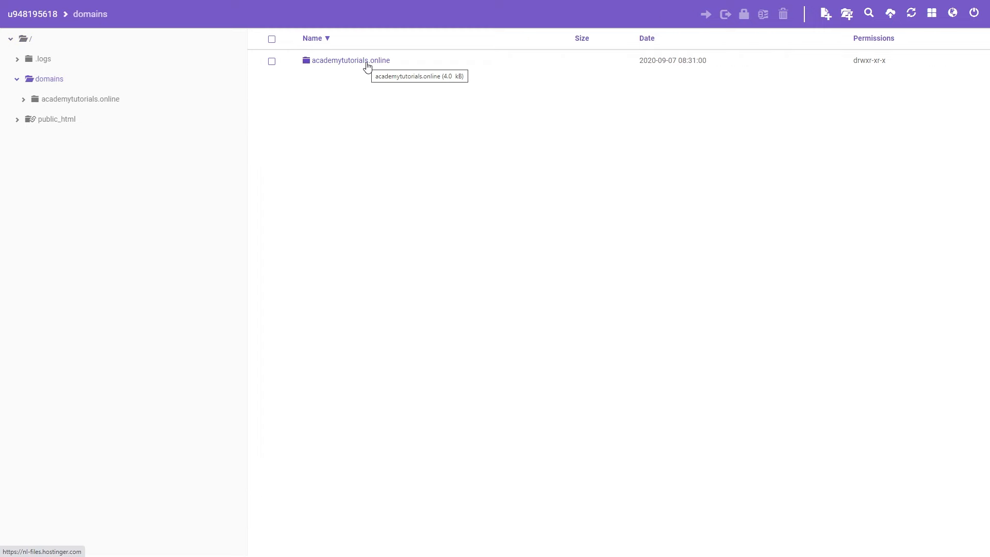
{"action": "double_click", "coordinate": [352, 59]}
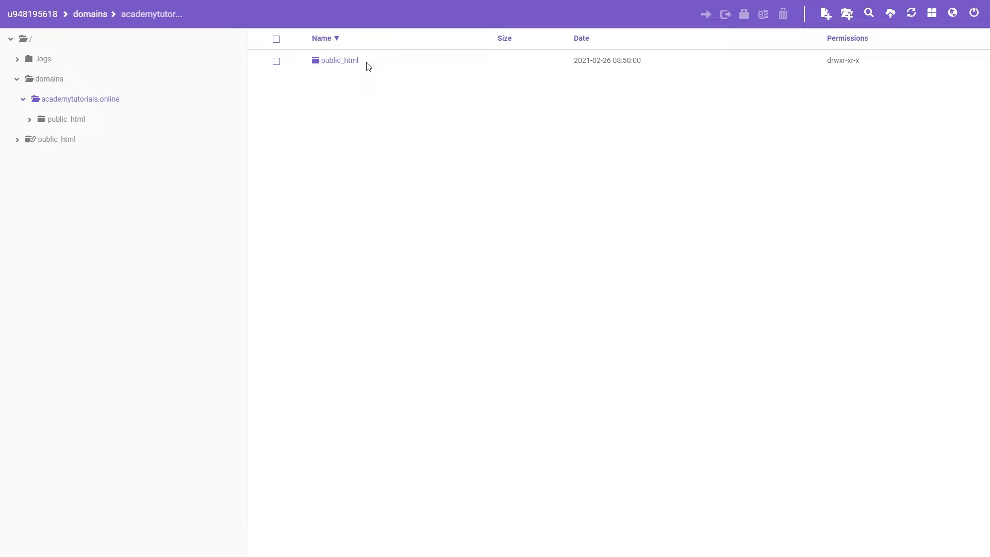
{"action": "double_click", "coordinate": [340, 59]}
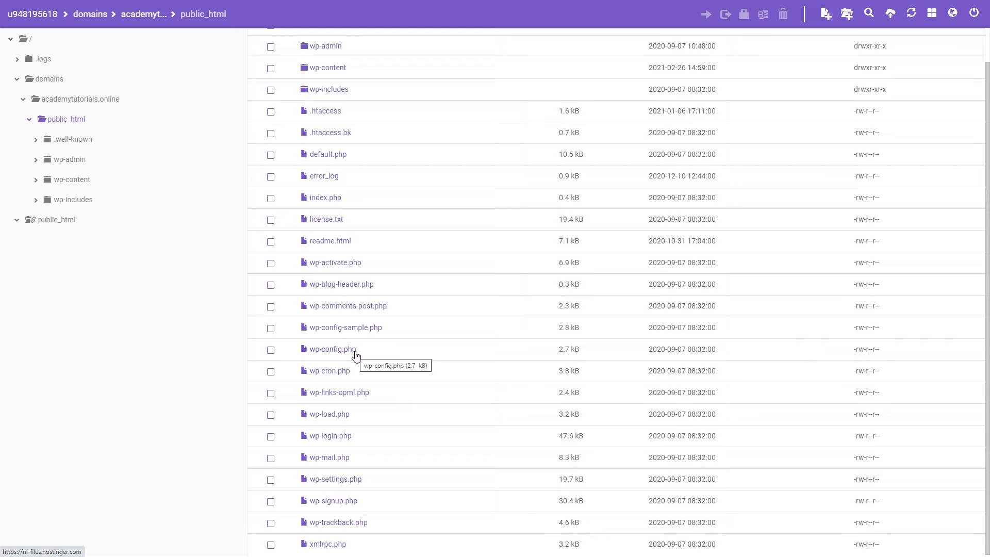
{"action": "right_click", "coordinate": [331, 349]}
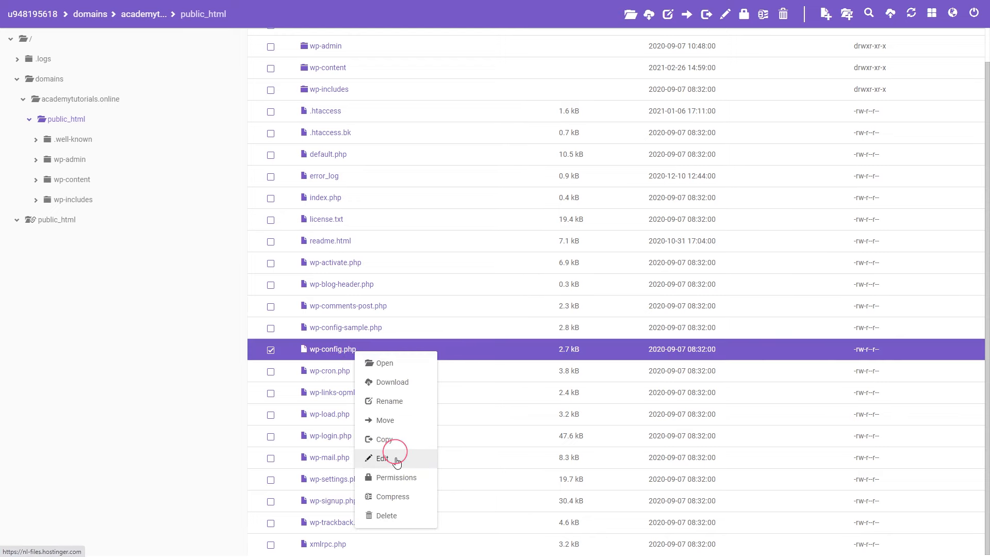
{"action": "left_click", "coordinate": [383, 458]}
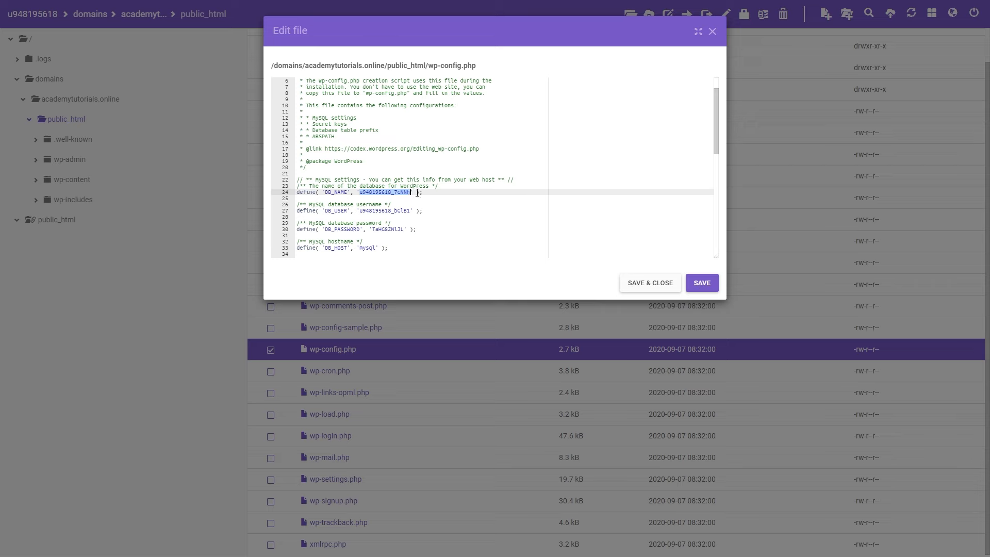
Close the wp-config.php editor after reading the DB_NAME value
{"action": "left_click", "coordinate": [649, 282]}
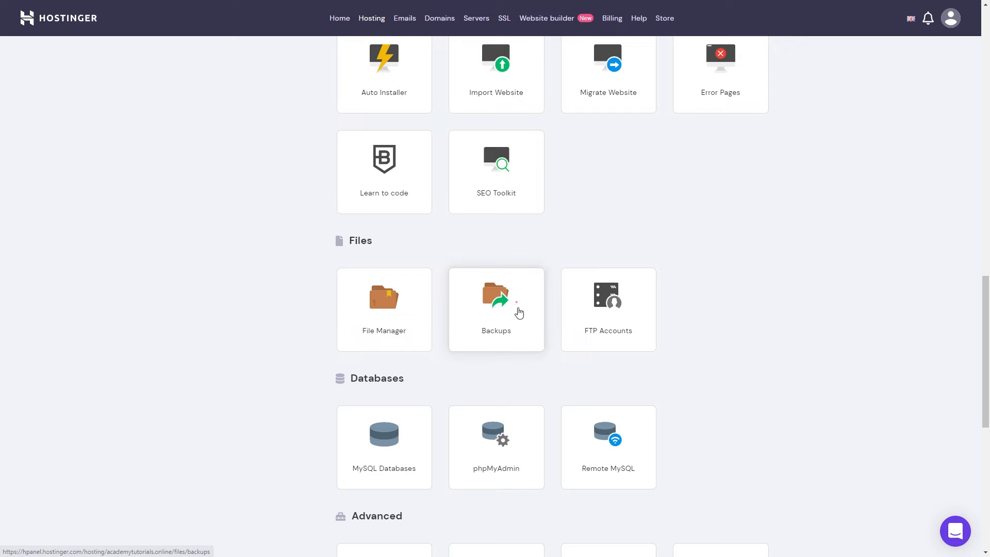
{"action": "left_click", "coordinate": [496, 309]}
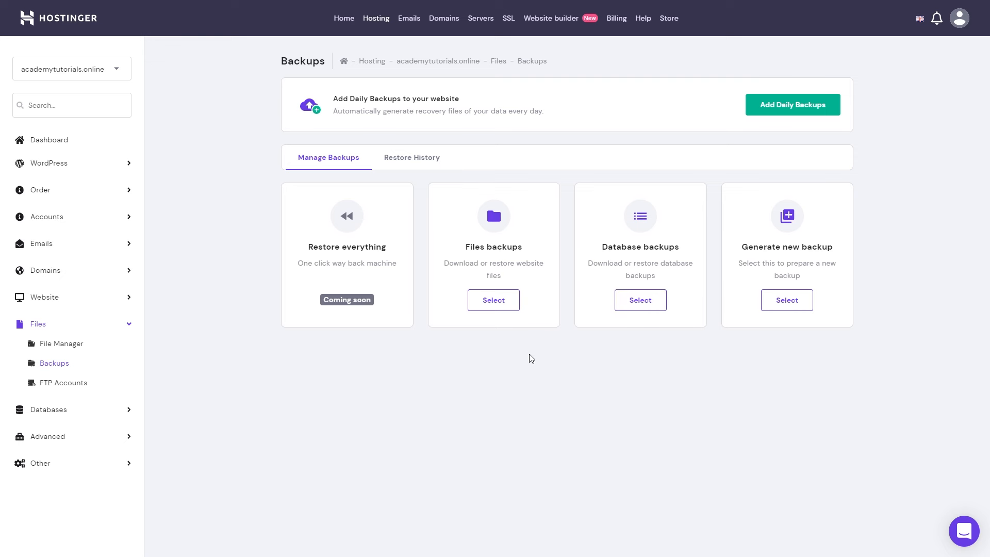
{"action": "left_click", "coordinate": [493, 300]}
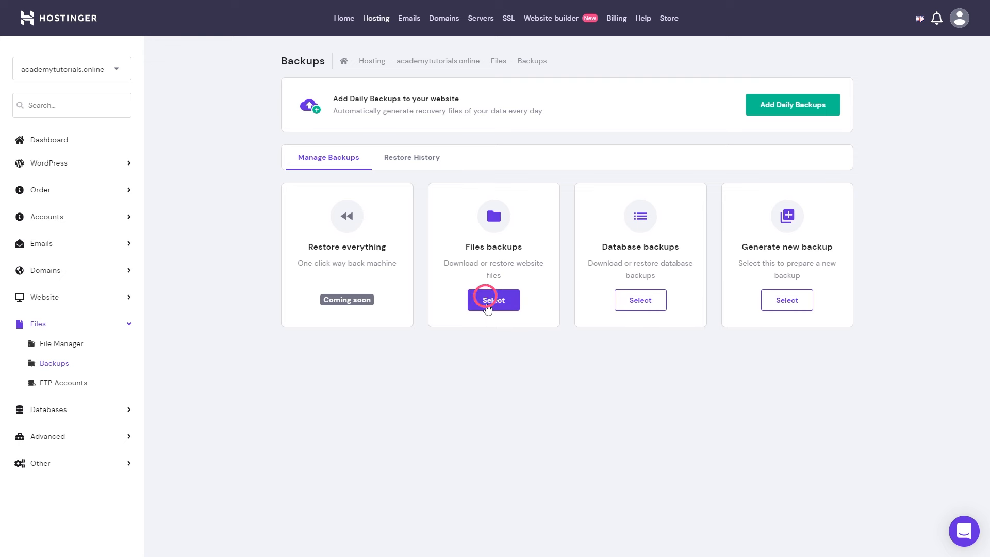
{"action": "left_click", "coordinate": [493, 300]}
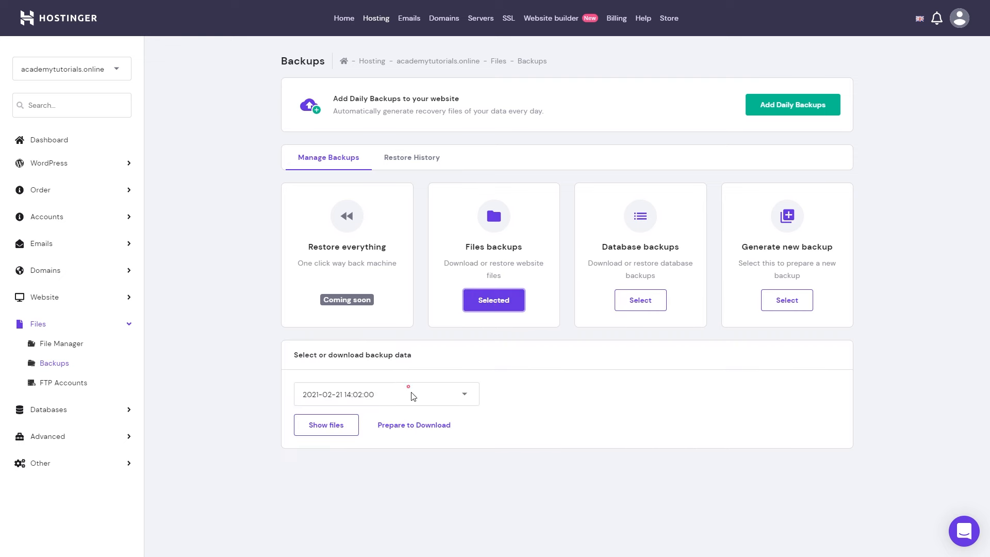
{"action": "left_click", "coordinate": [386, 394]}
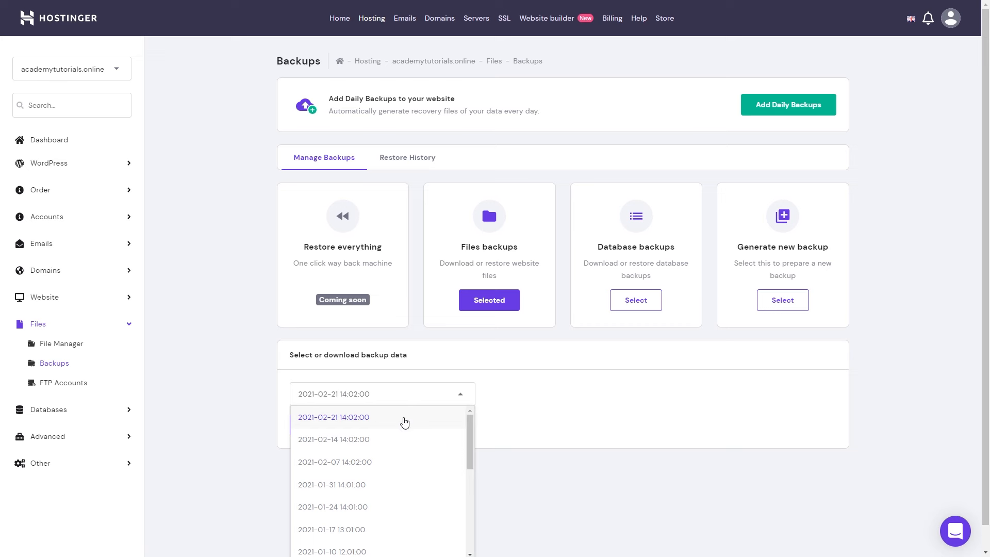
{"action": "left_click", "coordinate": [334, 417]}
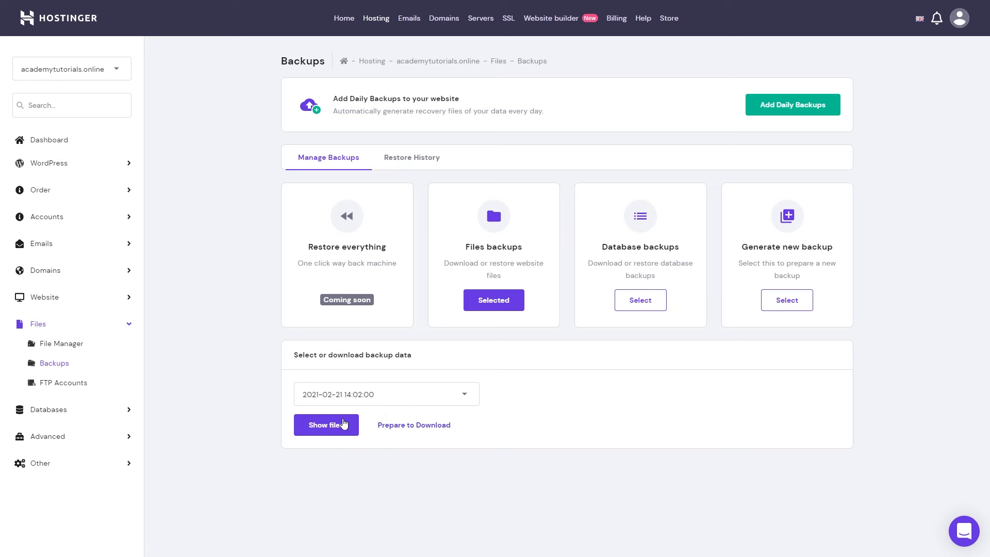
{"action": "left_click", "coordinate": [325, 424]}
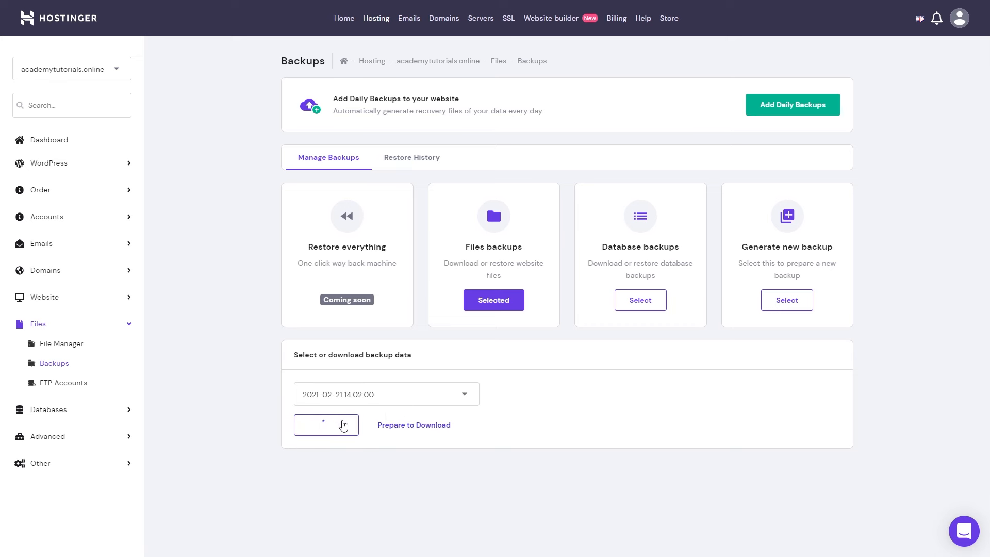
{"action": "left_click", "coordinate": [326, 424]}
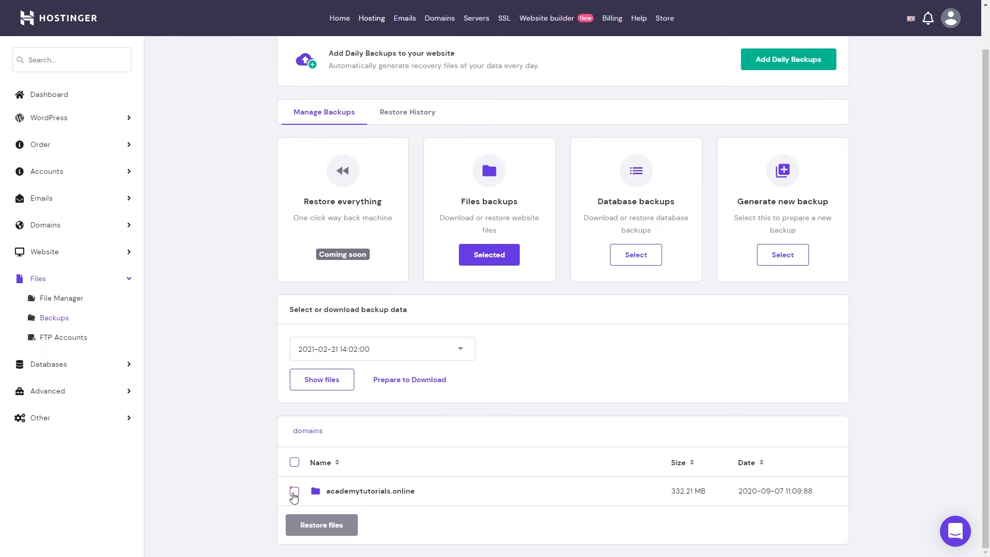
Mark the academytutorials.online folder and request restoring its files
{"action": "left_click", "coordinate": [294, 491]}
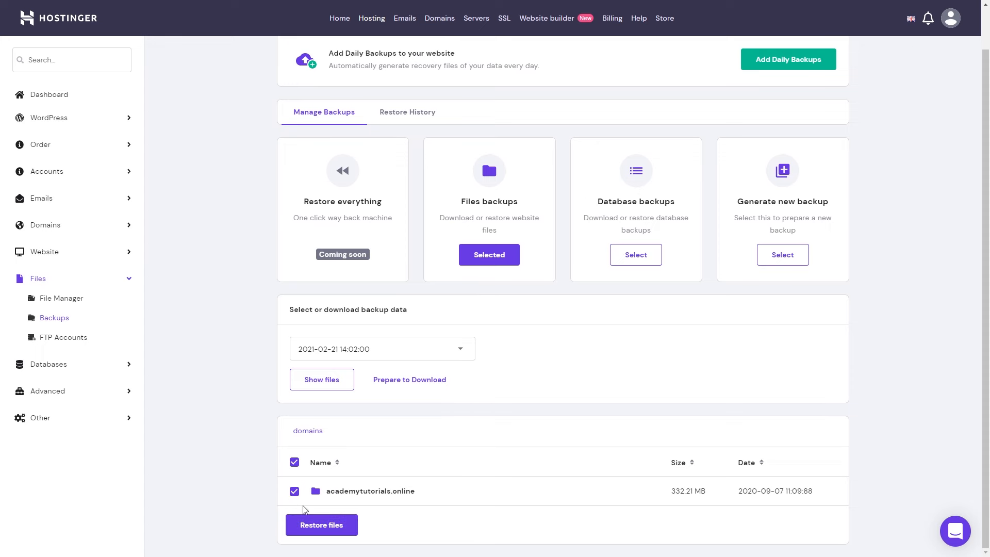
{"action": "left_click", "coordinate": [321, 525]}
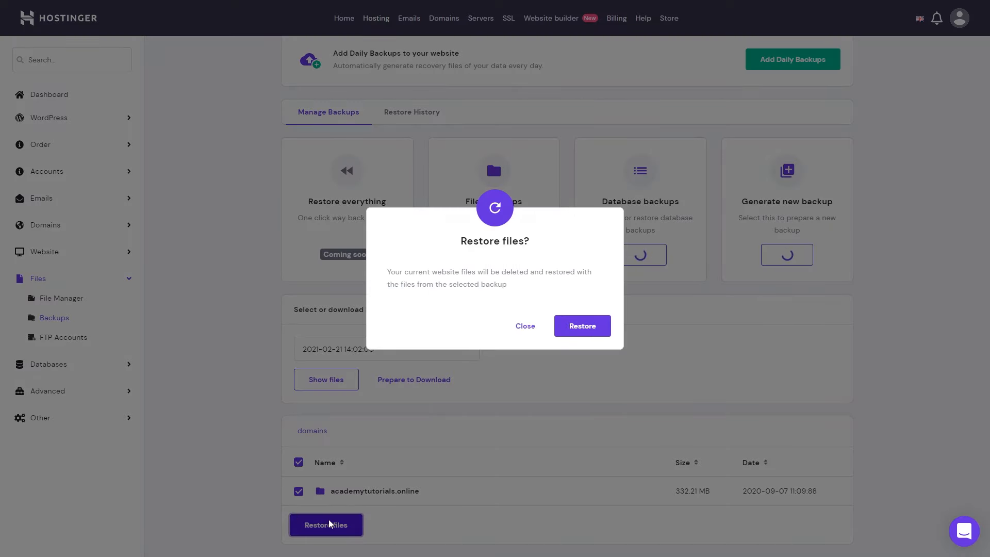
Confirm replacing the current website files with the 2021-02-21 backup
{"action": "left_click", "coordinate": [582, 326]}
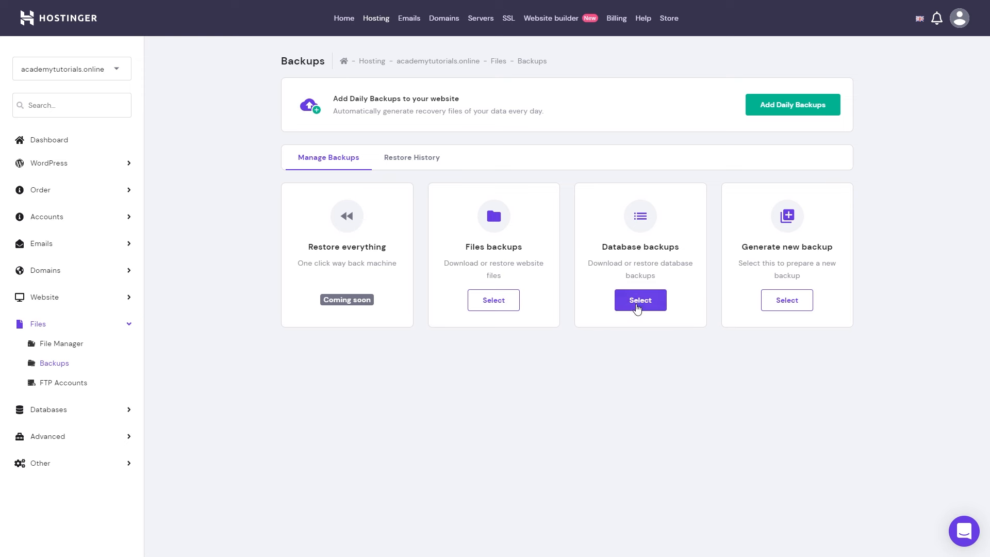
{"action": "left_click", "coordinate": [640, 300]}
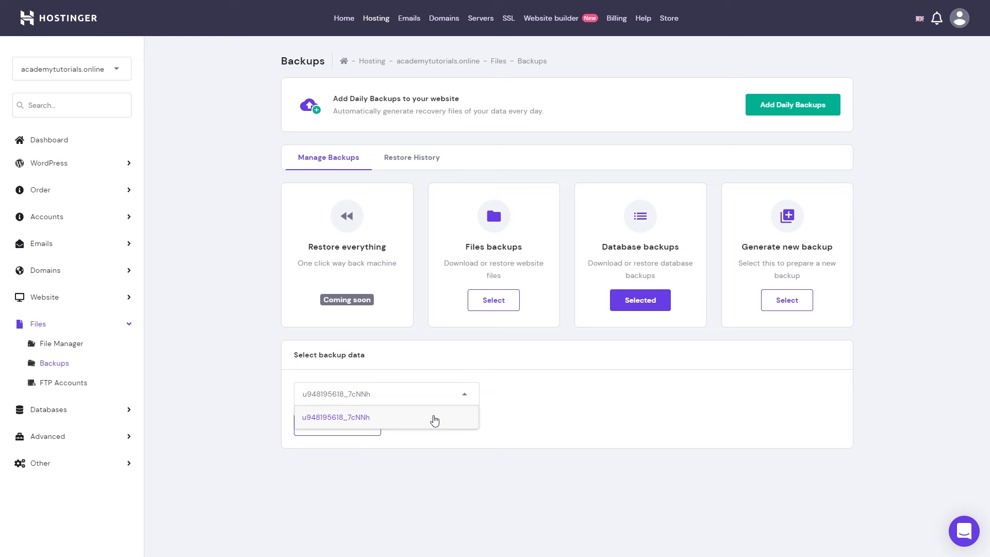
{"action": "left_click", "coordinate": [336, 416]}
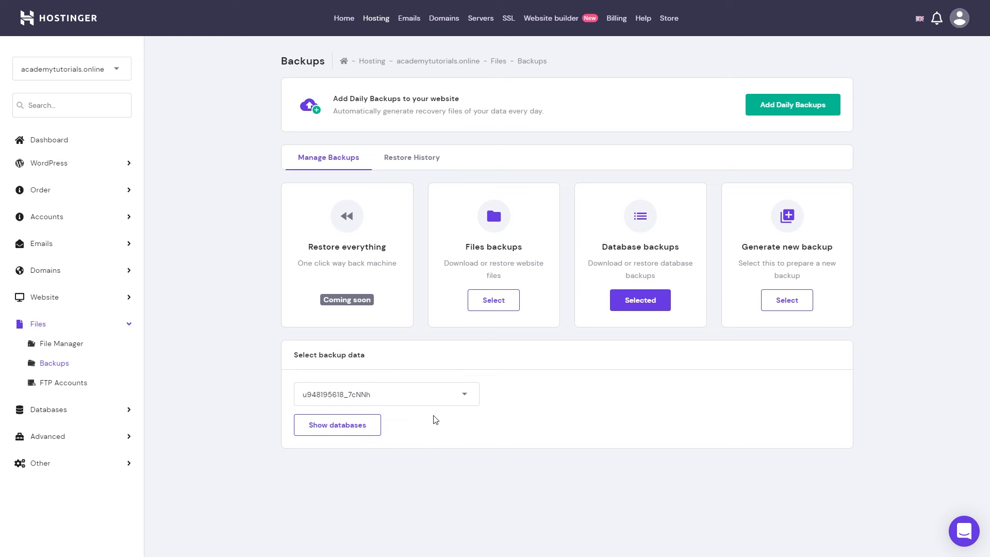
{"action": "left_click", "coordinate": [337, 424]}
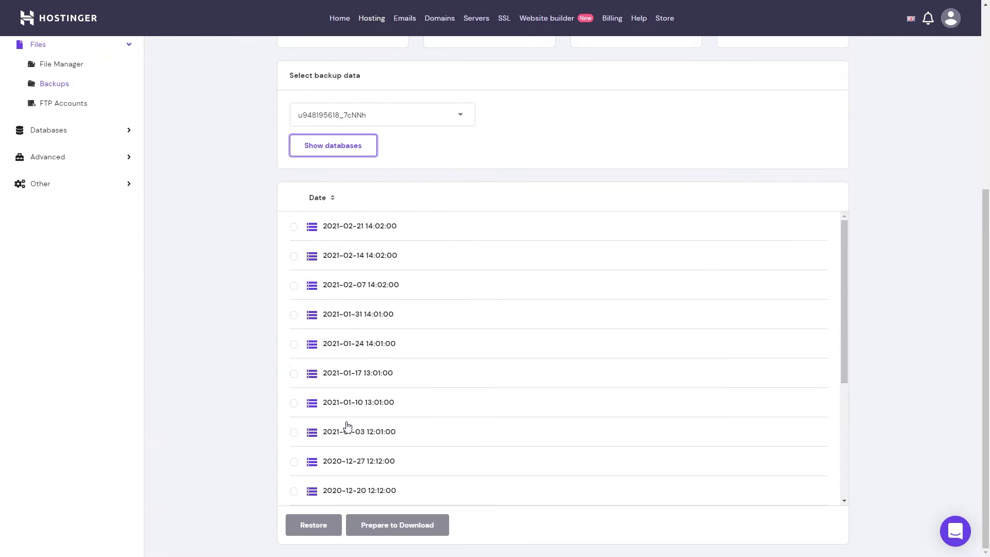
{"action": "left_click", "coordinate": [293, 226]}
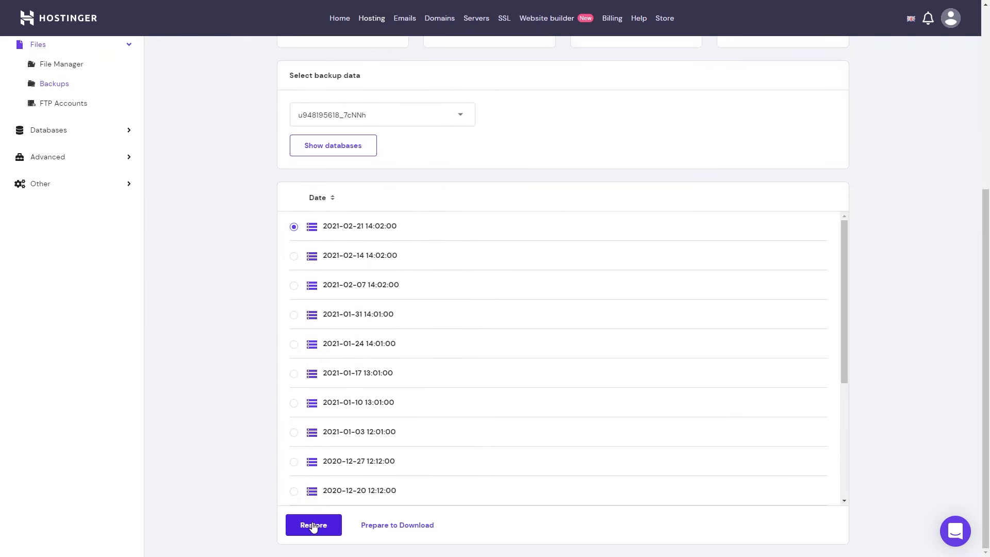
{"action": "left_click", "coordinate": [313, 525]}
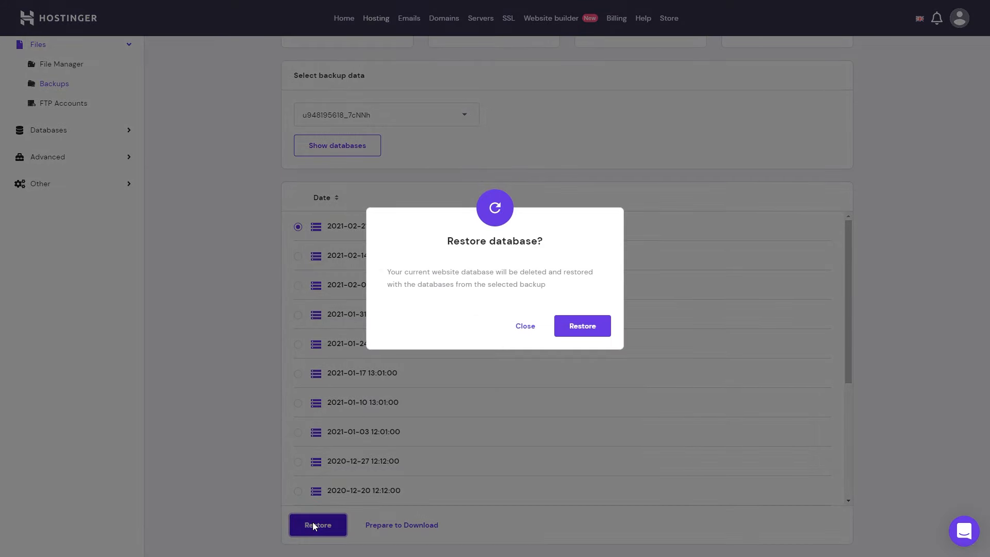
Confirm replacing the current website database with the 2021-02-21 backup
{"action": "left_click", "coordinate": [582, 326]}
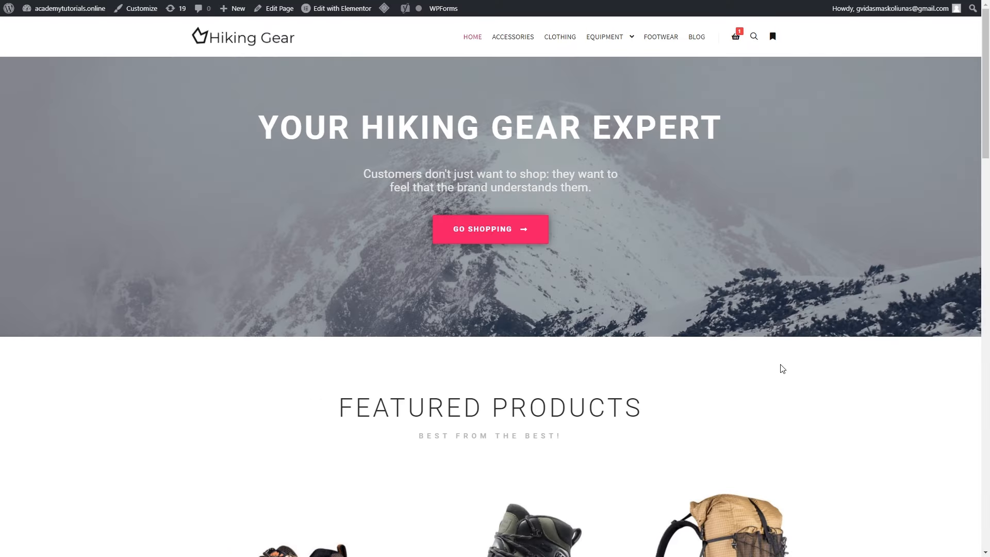
Scroll down the restored Hiking Gear homepage to the featured and recent products
{"action": "scroll", "scroll_direction": "down", "scroll_amount": 3}
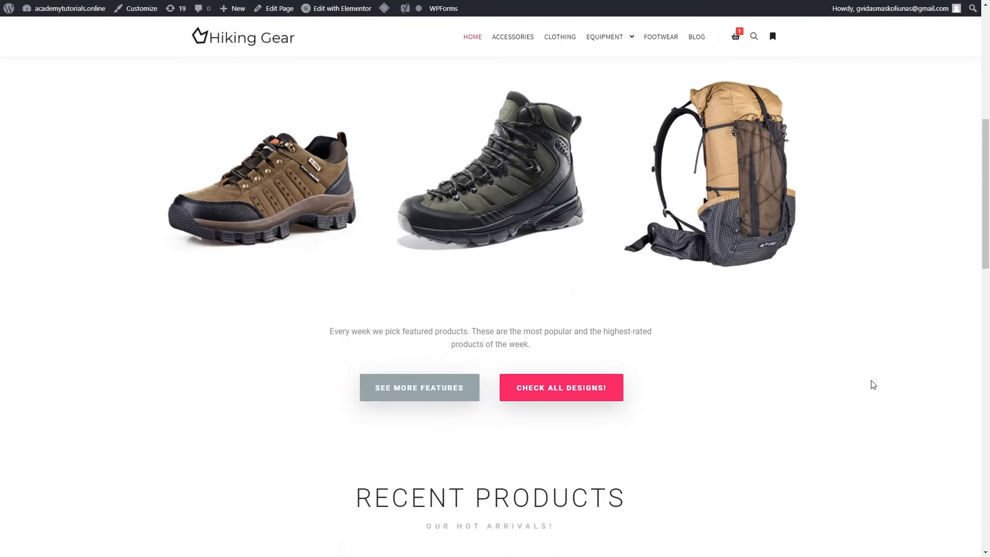
{"action": "scroll", "scroll_direction": "down", "scroll_amount": 3}
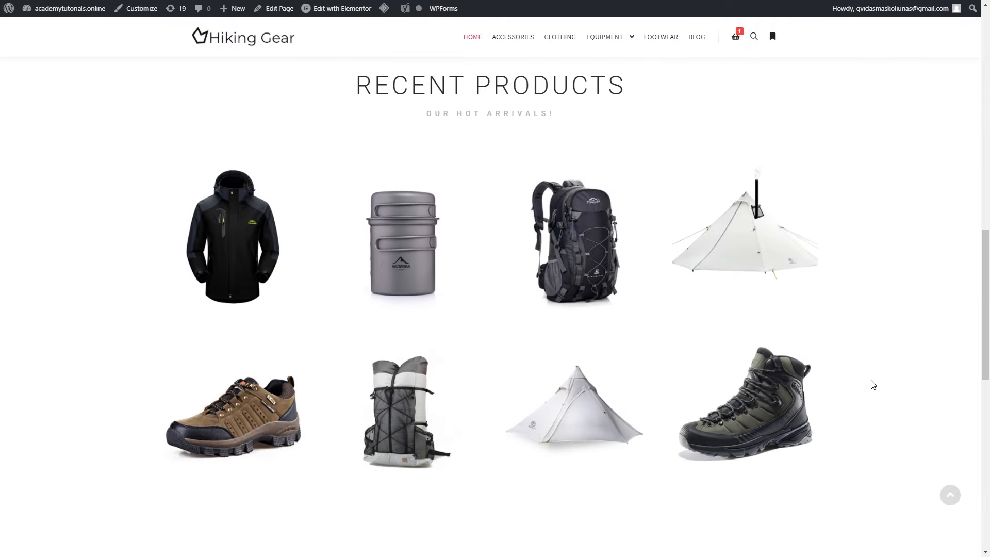